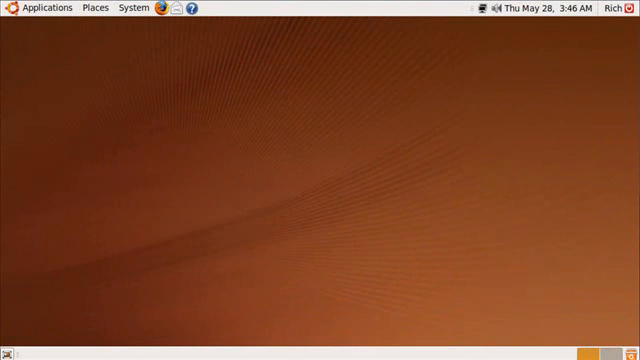
mouse_move(206, 196)
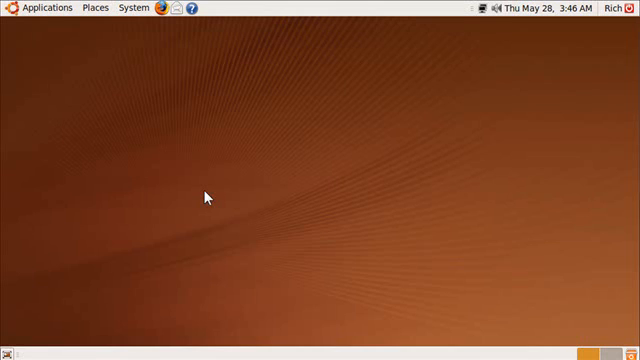
mouse_move(184, 182)
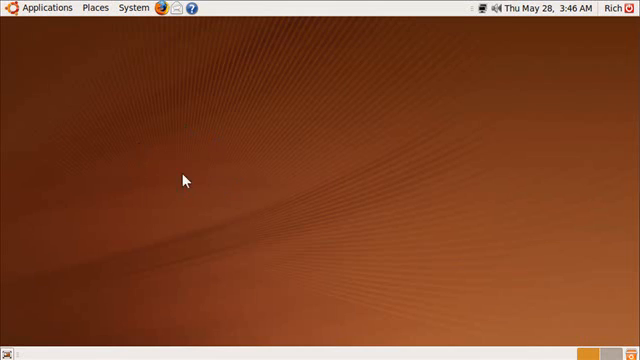
mouse_move(156, 187)
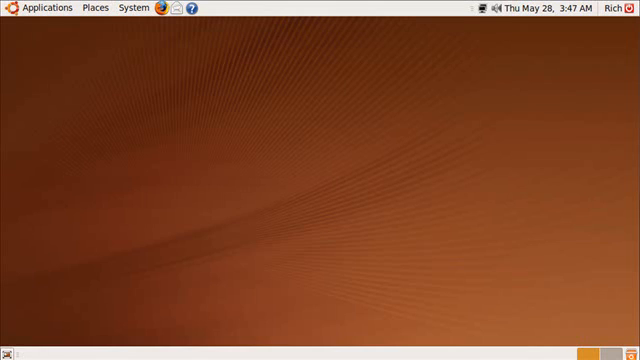
mouse_move(153, 131)
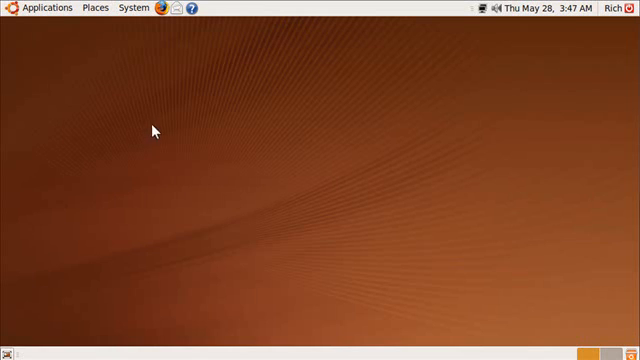
Step: Show the System > Administration submenu listing the system tools
click(45, 7)
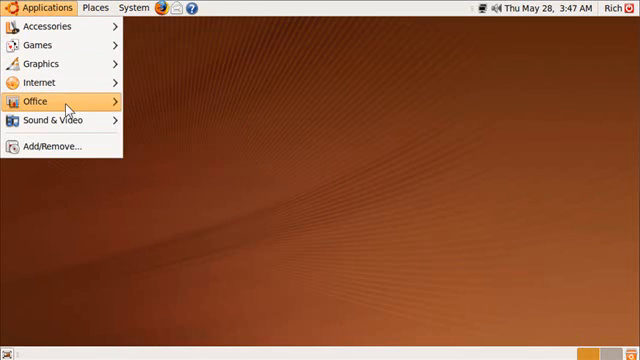
click(208, 186)
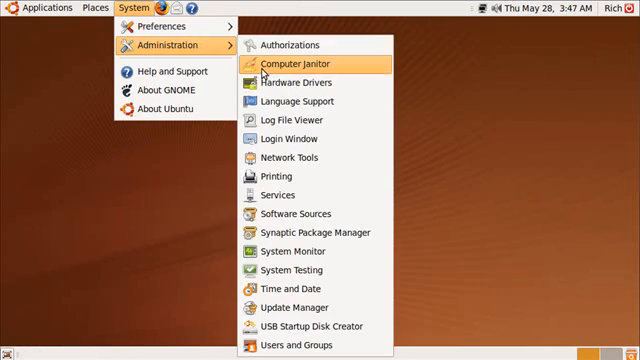
Step: Launch Computer Janitor from the Administration submenu
click(300, 64)
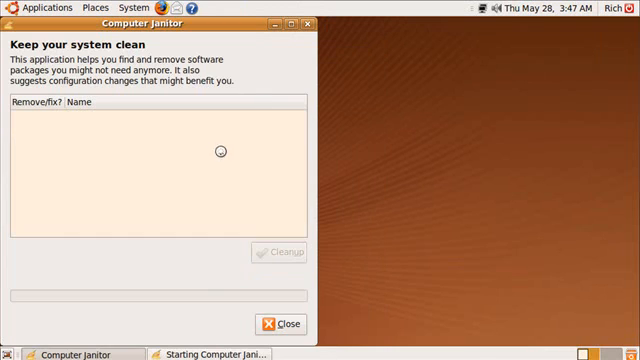
mouse_move(97, 169)
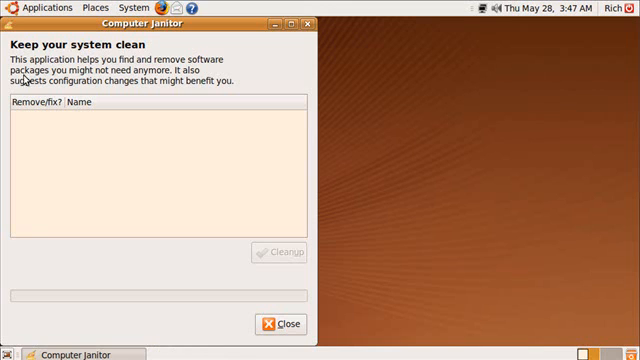
mouse_move(108, 89)
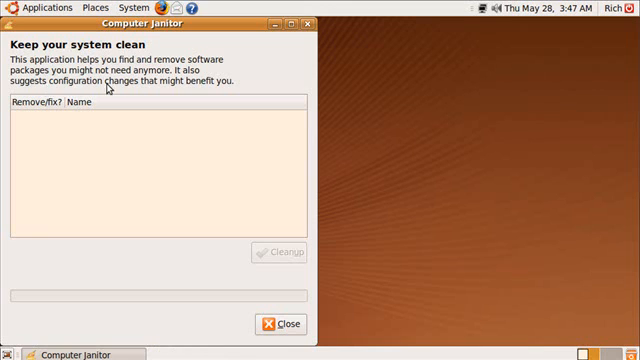
mouse_move(242, 280)
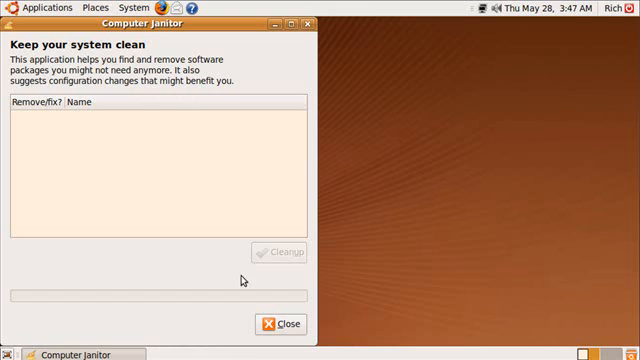
Step: Close Computer Janitor and set the orange bokeh image as desktop wallpaper
click(283, 325)
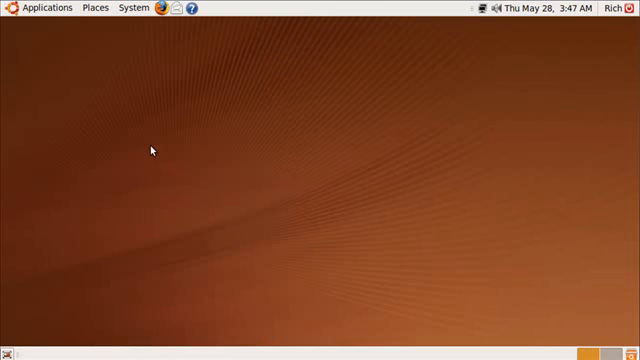
mouse_move(152, 150)
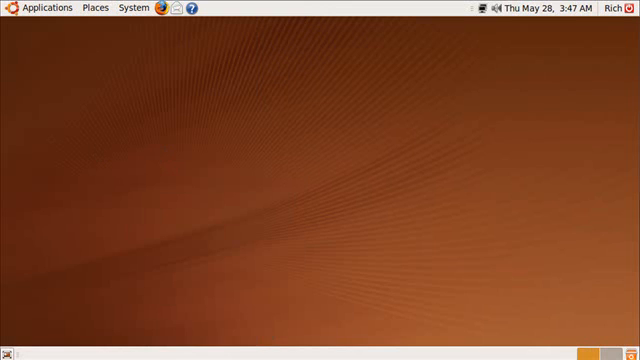
mouse_move(132, 198)
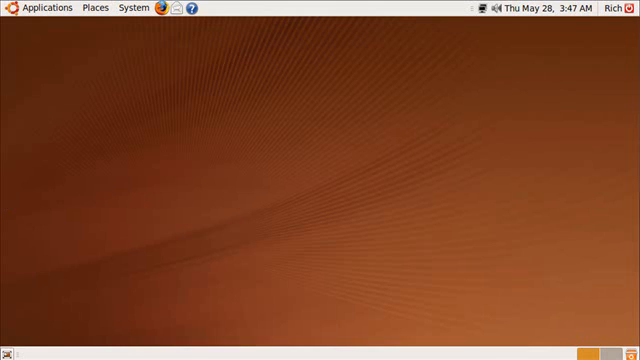
mouse_move(147, 169)
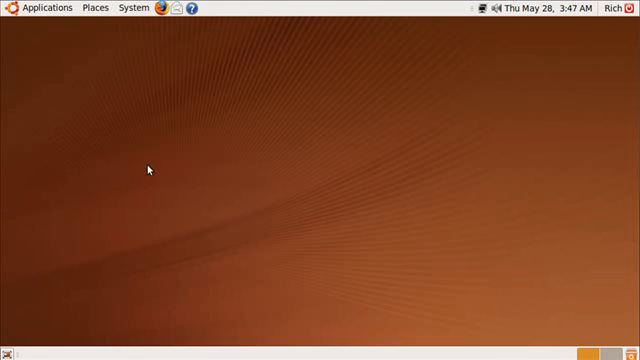
mouse_move(253, 213)
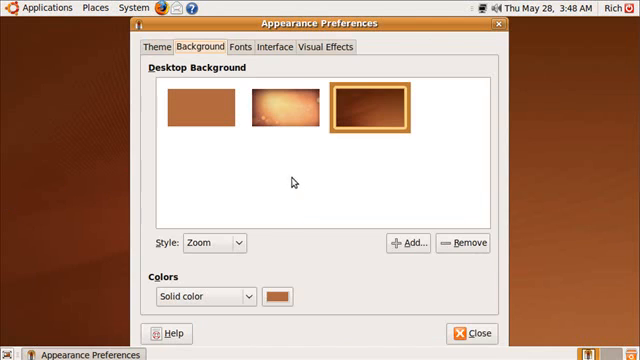
click(280, 108)
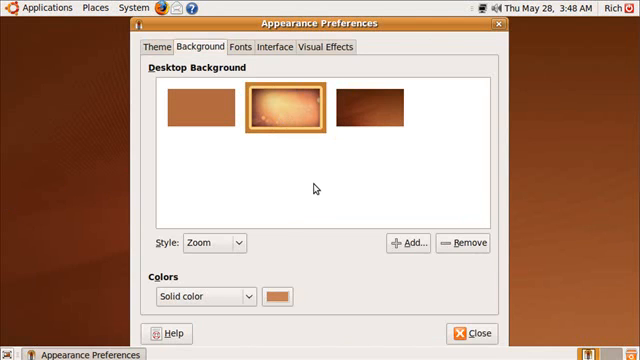
click(477, 333)
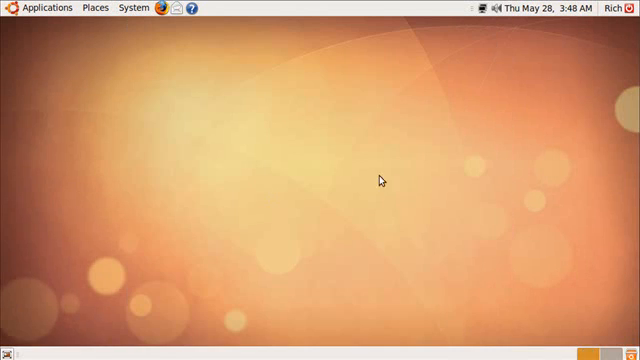
mouse_move(152, 179)
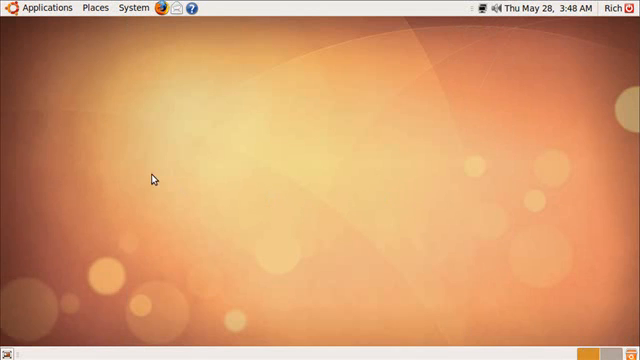
mouse_move(137, 9)
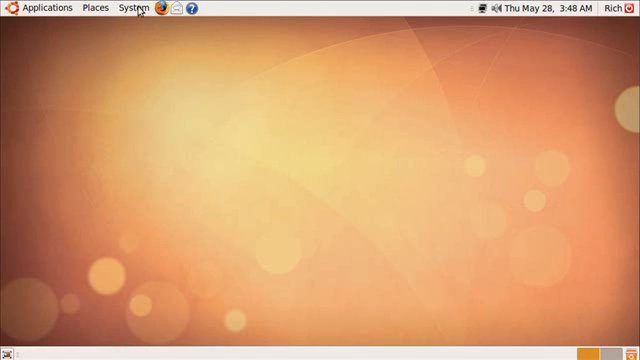
Step: Reopen Appearance Preferences and apply the Human theme from the theme list
click(127, 7)
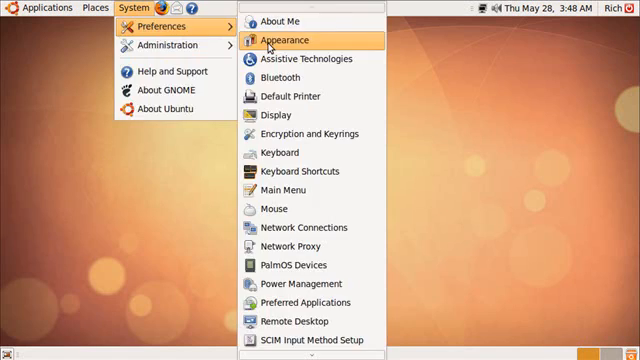
click(290, 39)
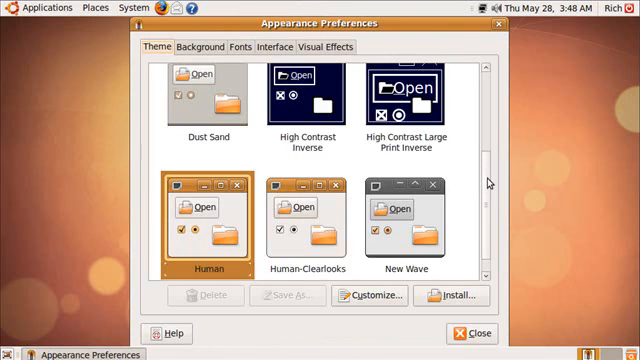
scroll(up, 3)
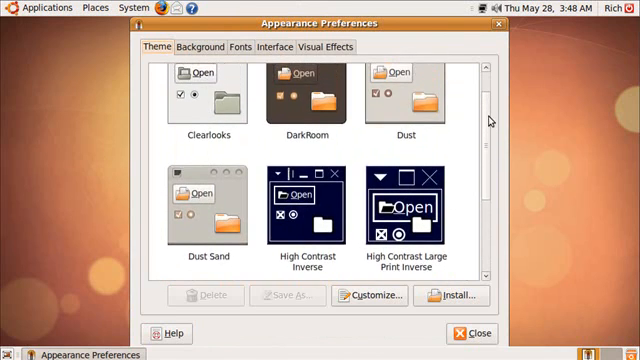
scroll(down, 3)
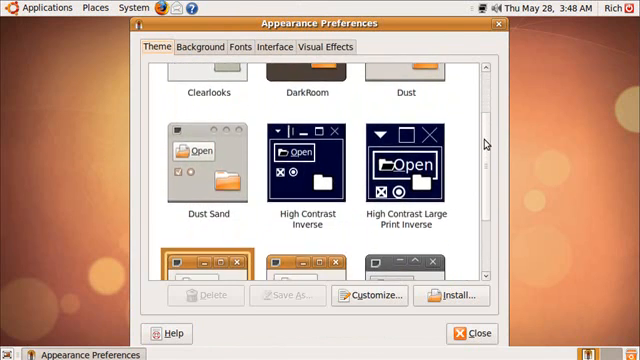
click(205, 160)
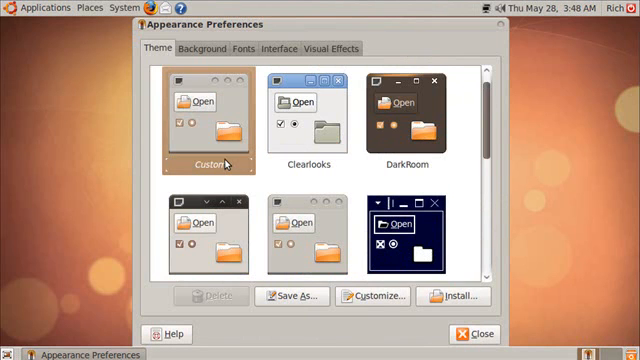
scroll(down, 3)
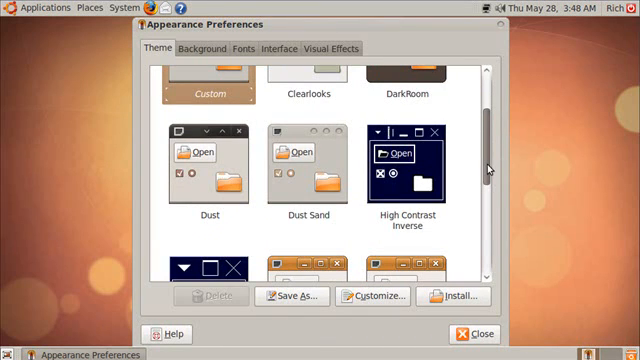
scroll(down, 3)
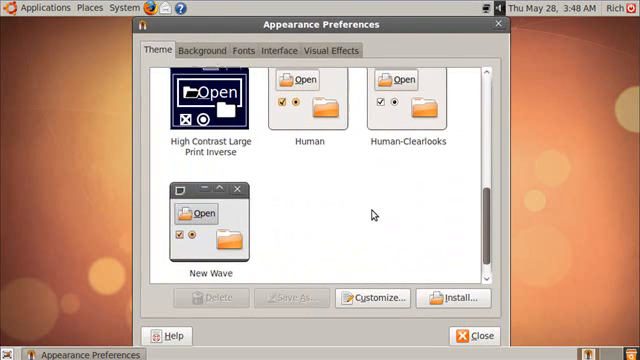
click(200, 230)
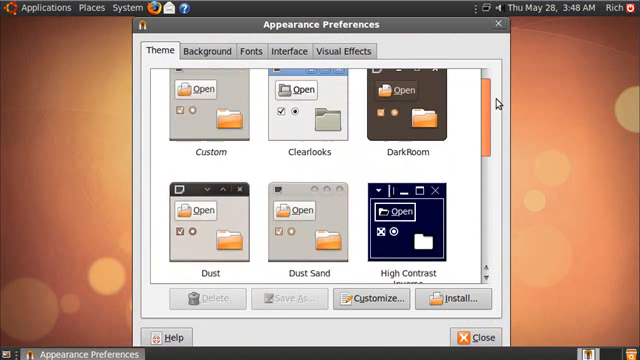
scroll(down, 3)
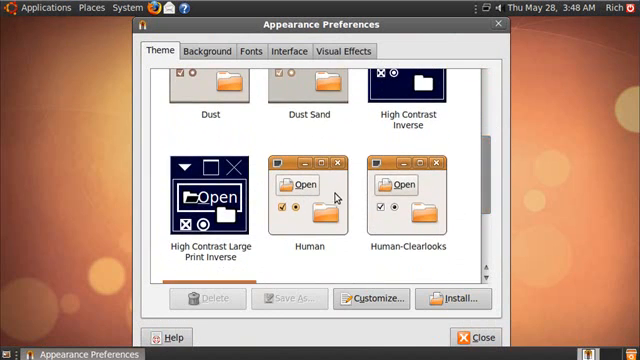
mouse_move(389, 262)
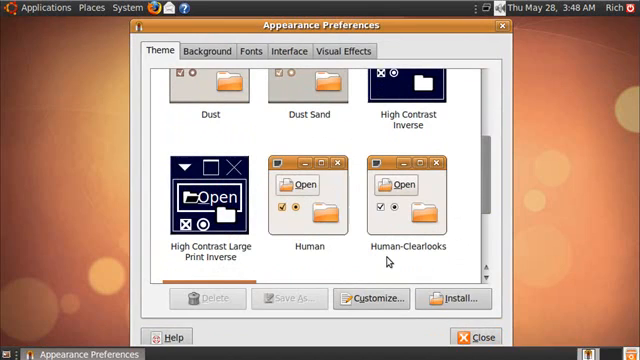
click(307, 195)
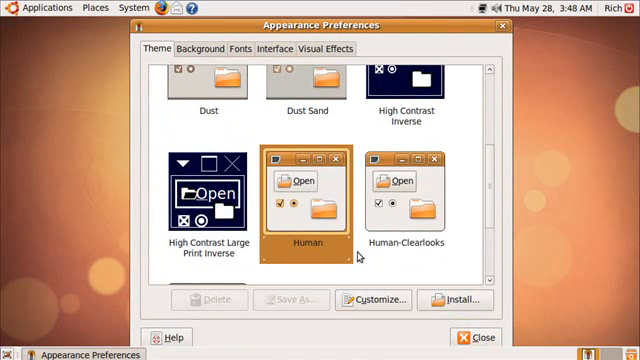
mouse_move(243, 63)
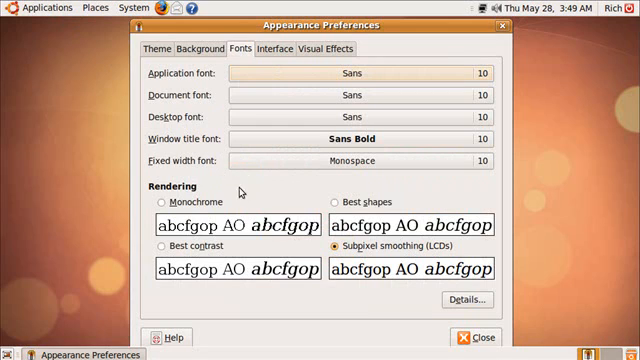
mouse_move(356, 253)
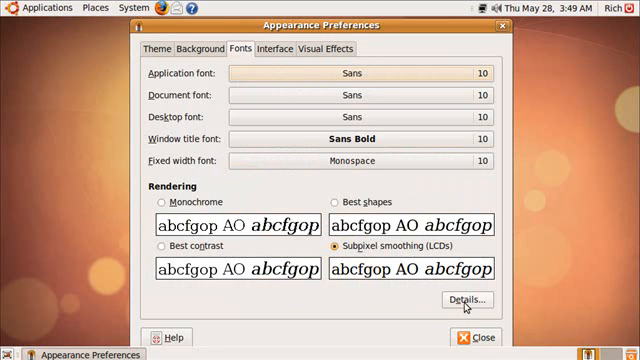
Step: Set font hinting to Slight in font Details, then close Appearance Preferences
click(464, 300)
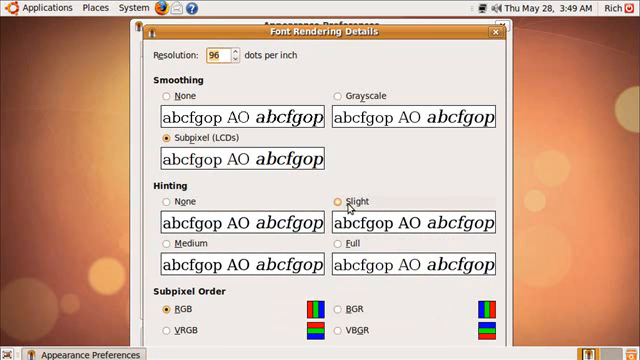
click(337, 201)
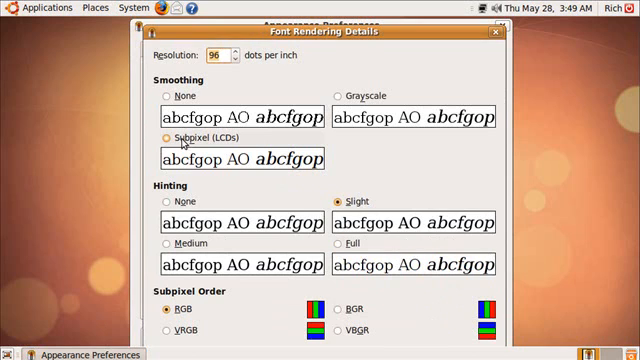
click(161, 138)
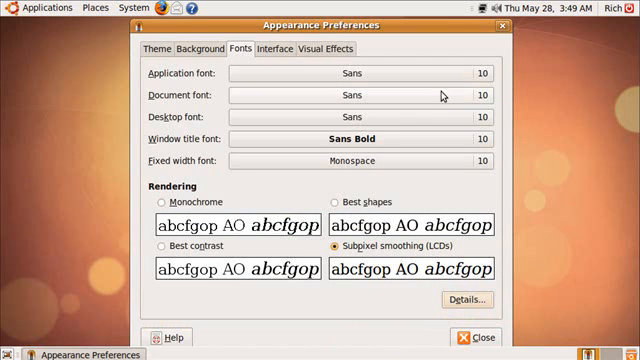
mouse_move(175, 95)
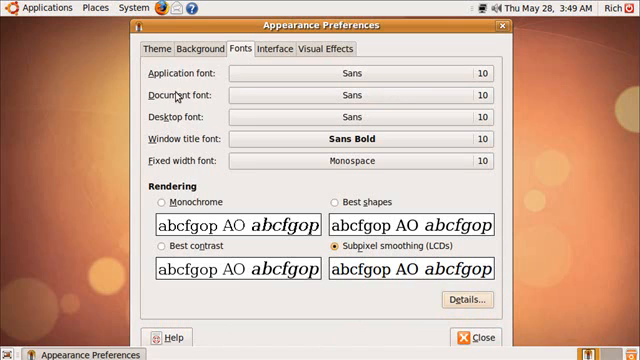
click(478, 336)
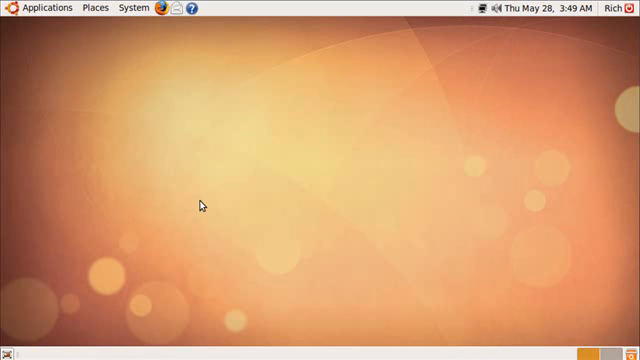
mouse_move(200, 205)
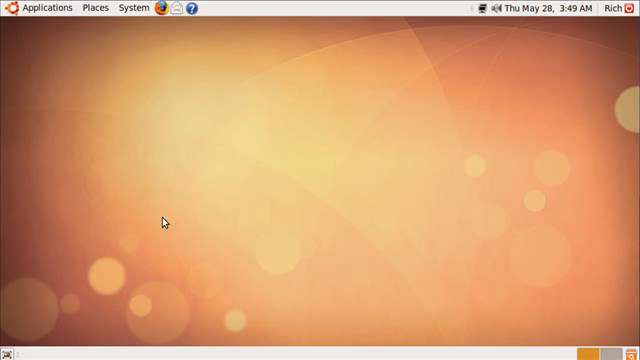
mouse_move(183, 190)
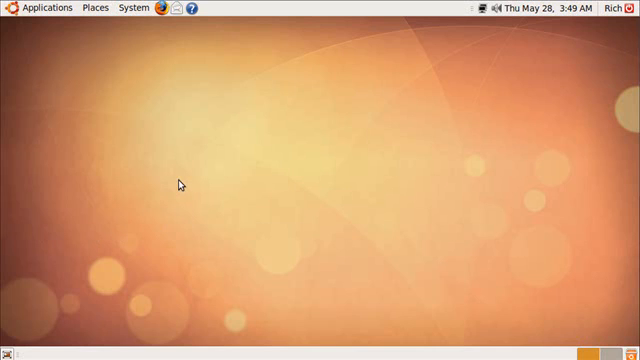
mouse_move(160, 9)
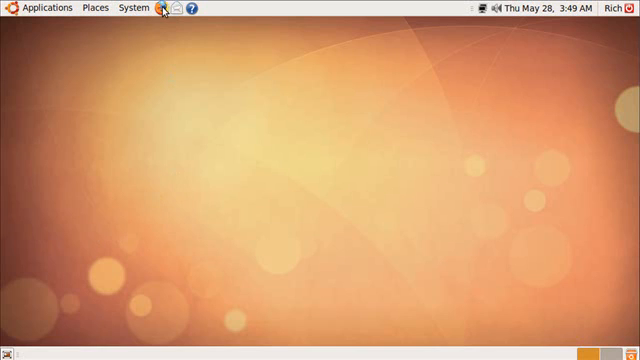
Step: Show the Sound & Video submenu listing Brasero, Movie Player, Rhythmbox and Sound Recorder
click(160, 9)
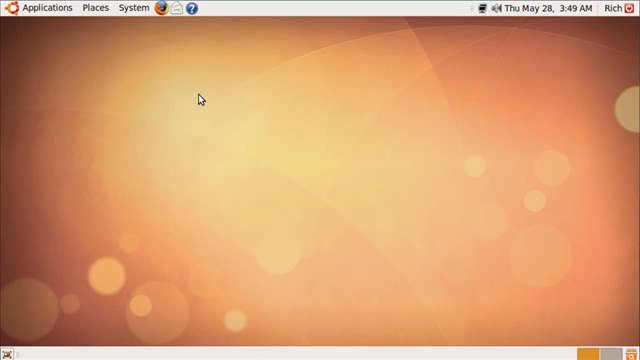
click(155, 7)
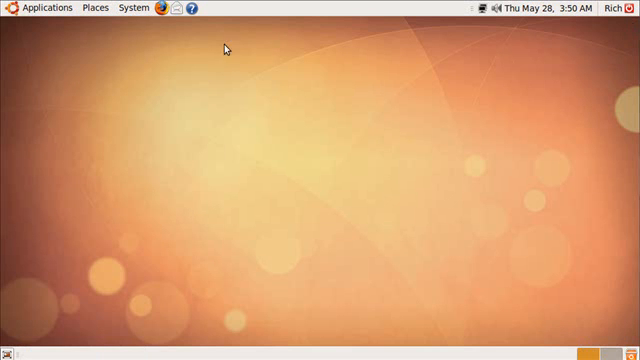
click(47, 8)
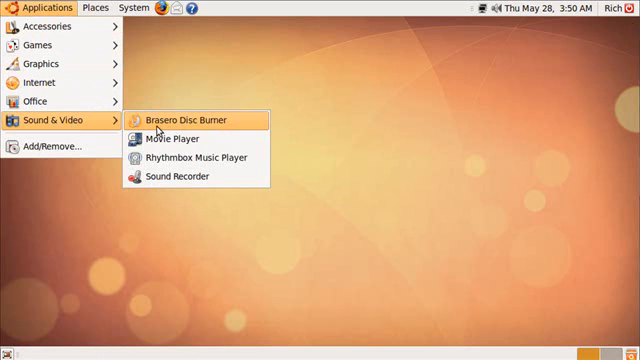
click(178, 138)
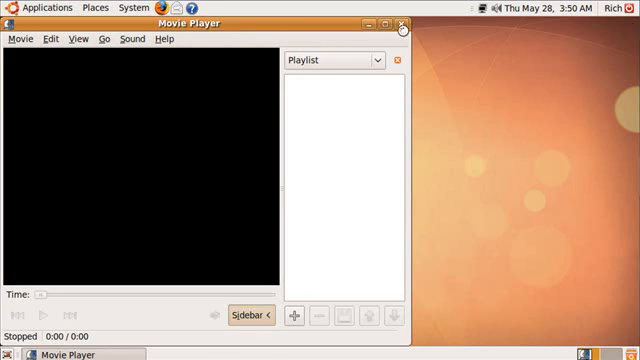
click(405, 23)
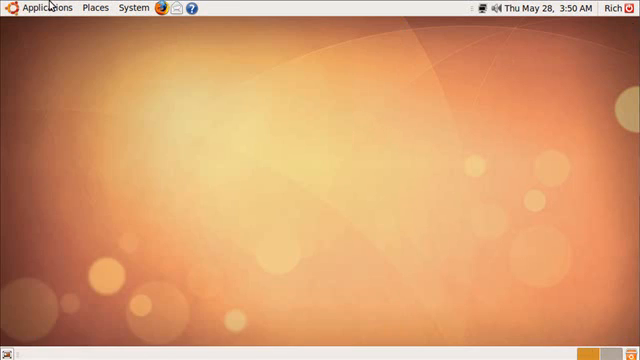
click(40, 7)
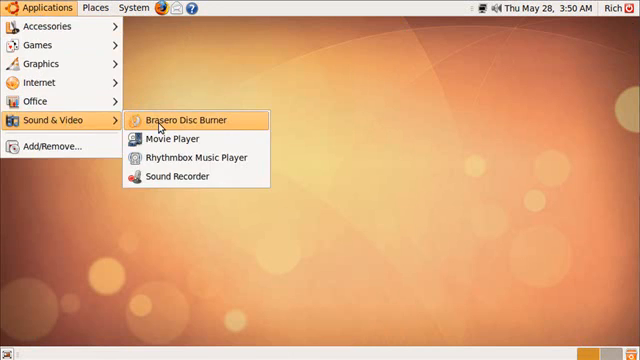
Step: Launch Brasero Disc Burner from the Sound & Video submenu
click(195, 118)
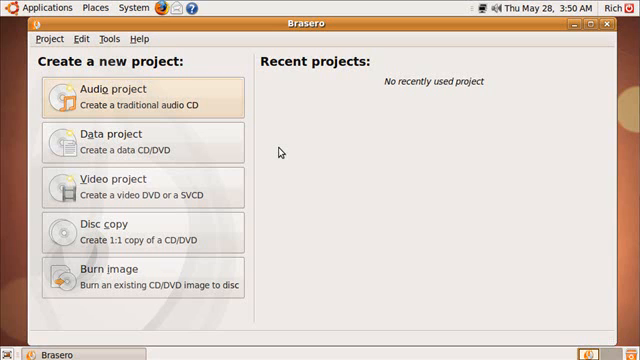
mouse_move(147, 105)
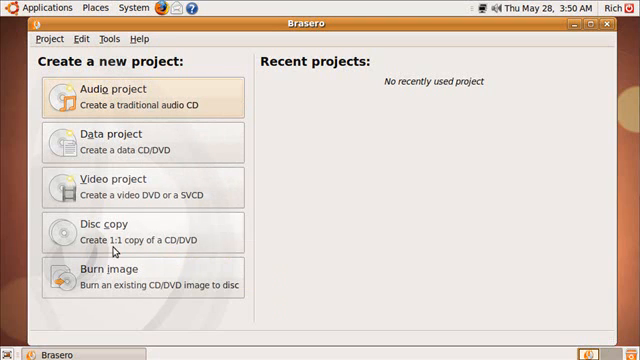
mouse_move(288, 245)
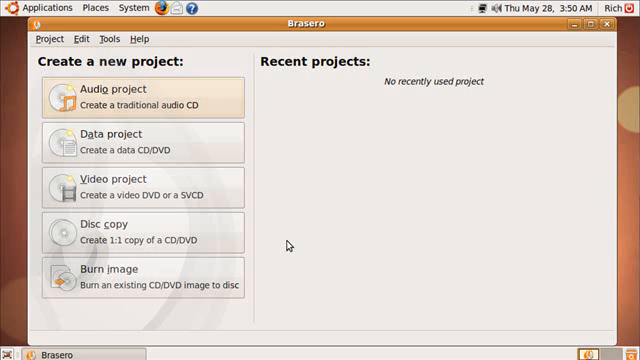
mouse_move(268, 213)
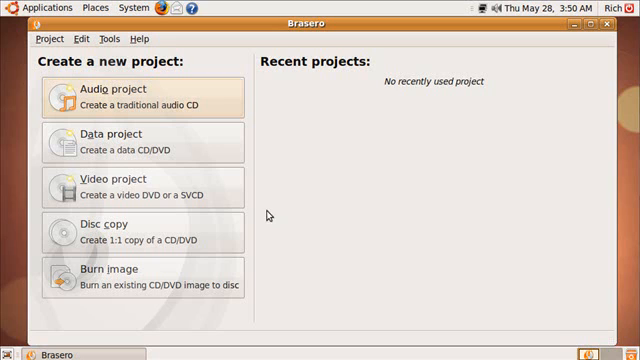
mouse_move(267, 208)
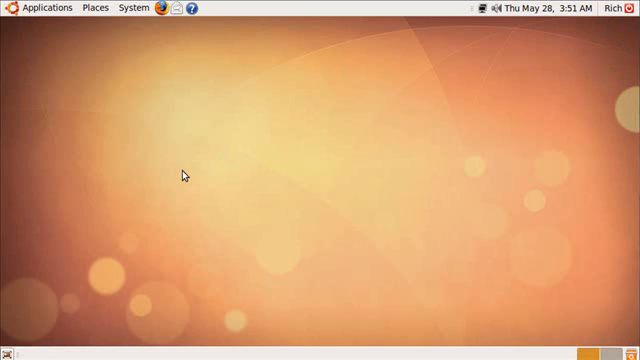
mouse_move(176, 179)
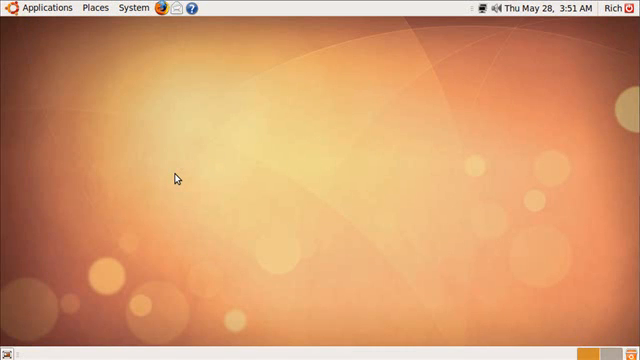
mouse_move(117, 119)
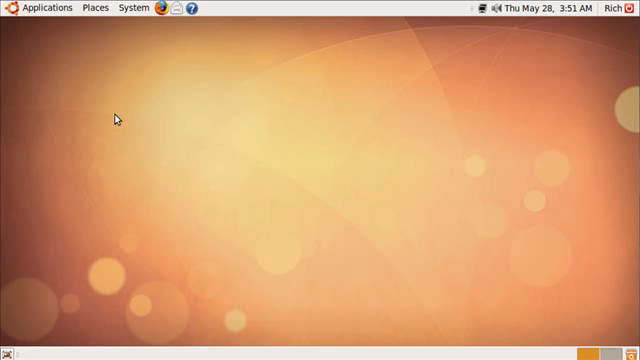
mouse_move(117, 135)
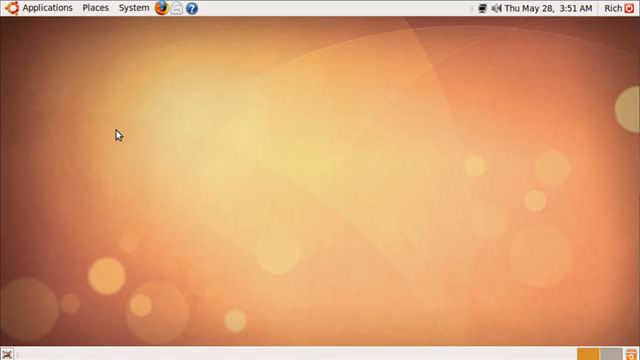
mouse_move(109, 139)
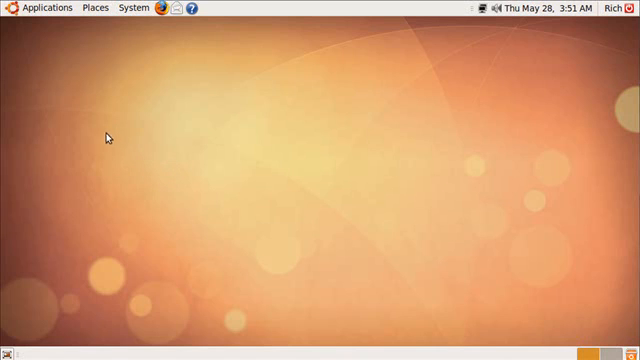